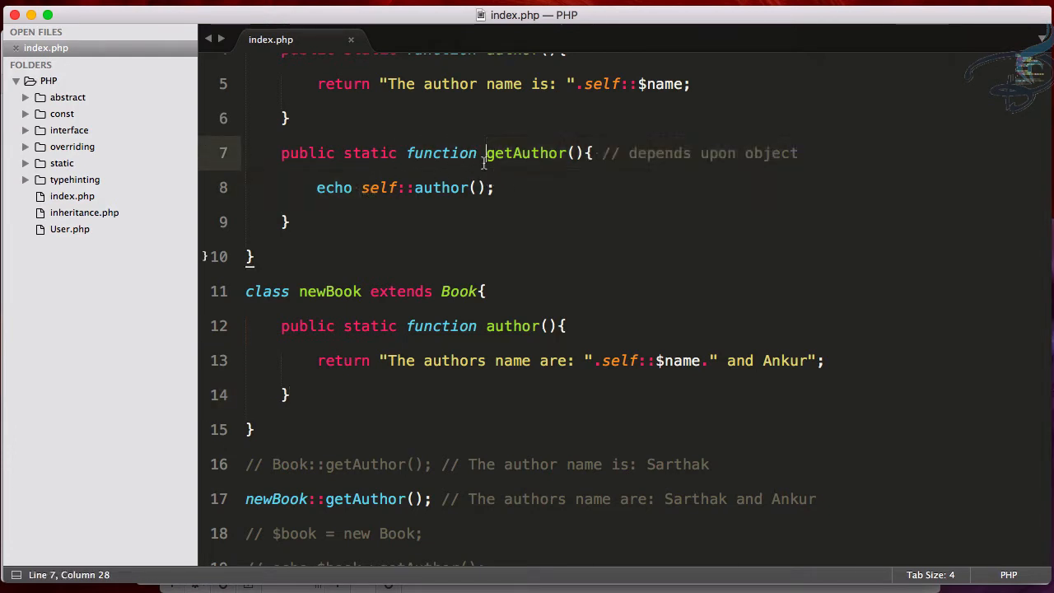
- Select the getAuthor method name and the author method in the Book class
{"action": "double_click", "coordinate": [526, 153]}
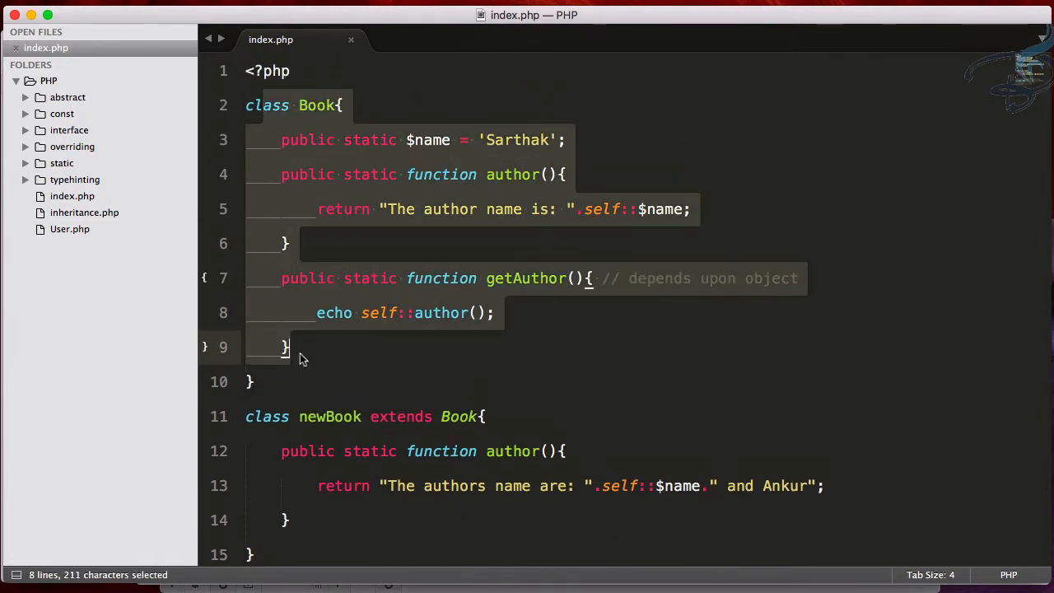
{"action": "scroll", "scroll_direction": "down", "scroll_amount": 3}
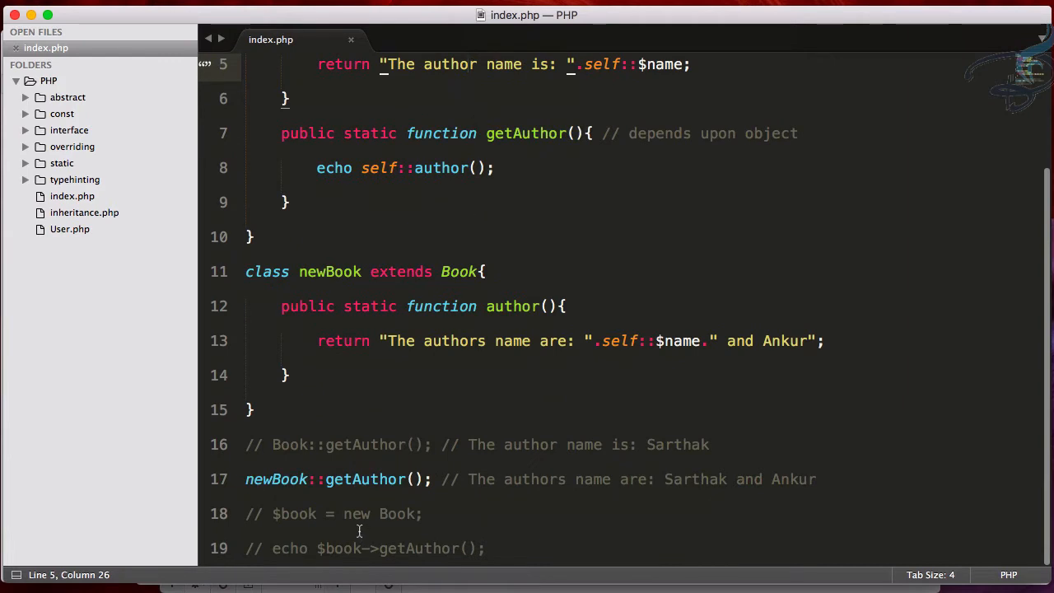
{"action": "mouse_move", "coordinate": [420, 400]}
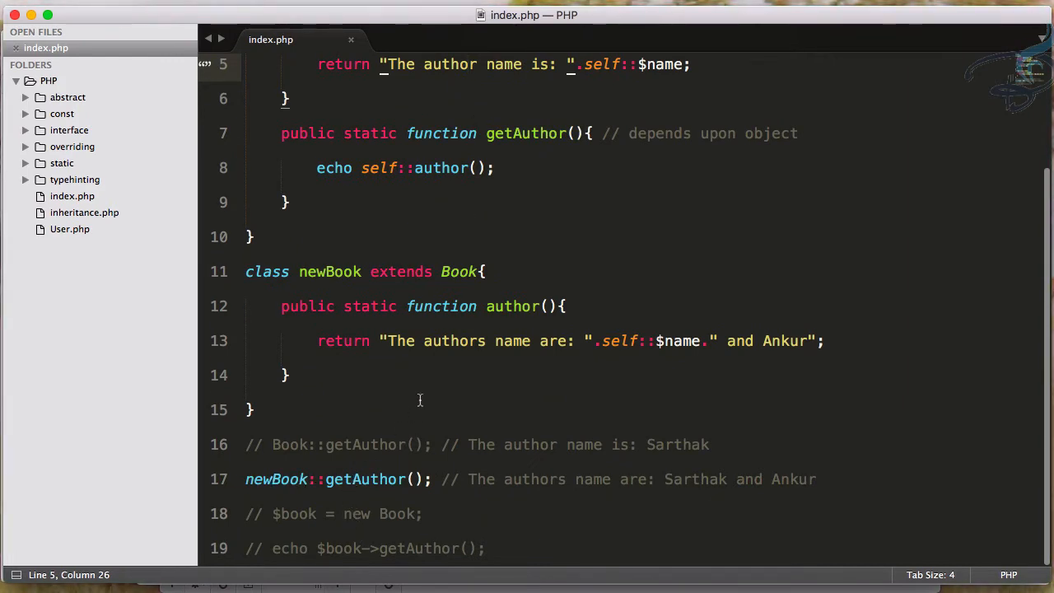
{"action": "left_click_drag", "start_coordinate": [281, 305], "coordinate": [289, 375]}
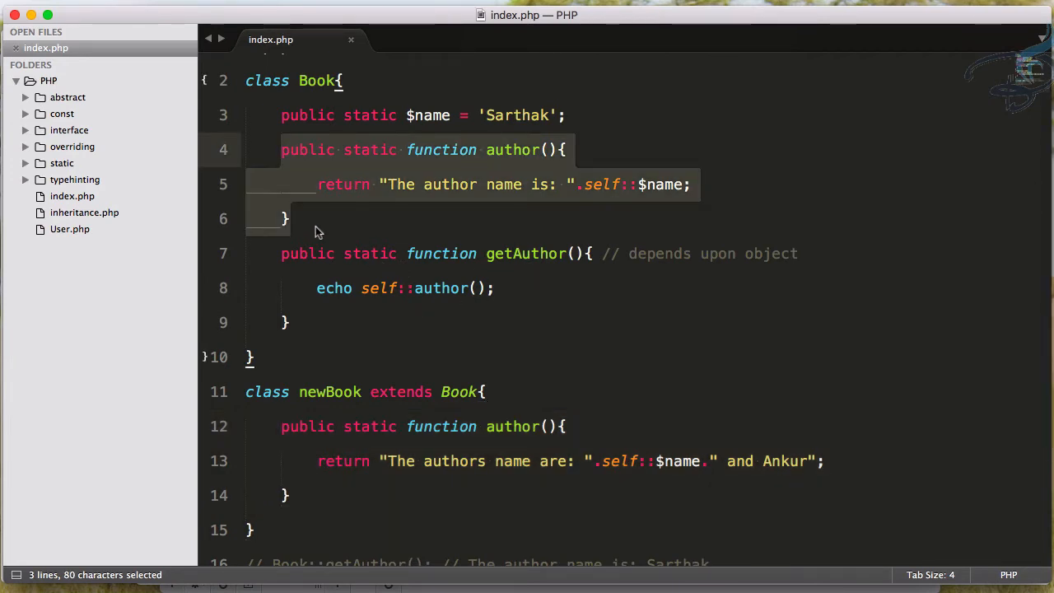
- Add echo "<br>"; between the Book::getAuthor() and newBook::getAuthor() calls
{"action": "scroll", "scroll_direction": "down", "scroll_amount": 3}
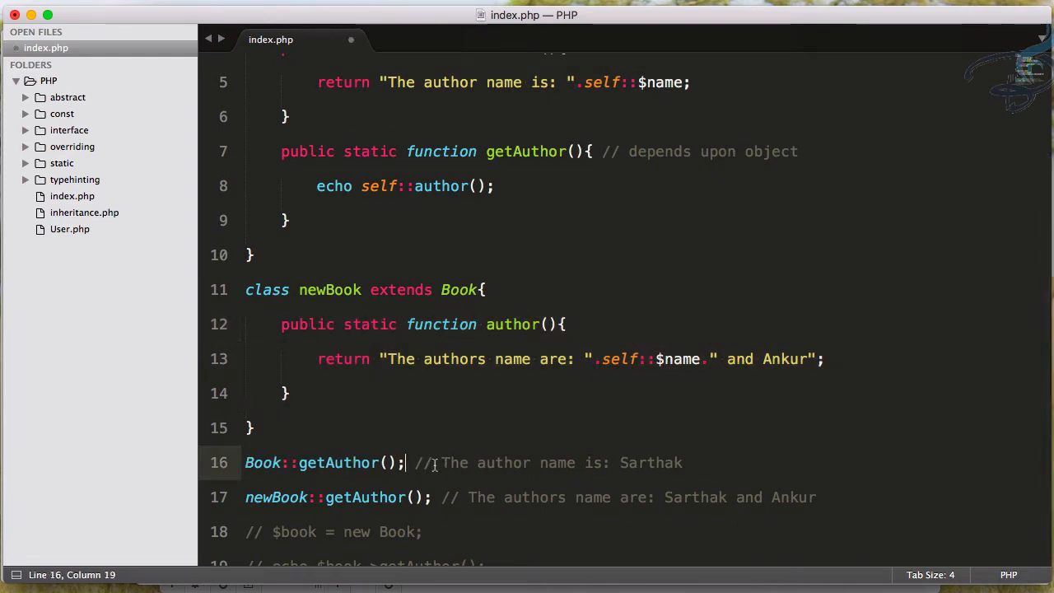
{"action": "type", "text": "echo"}
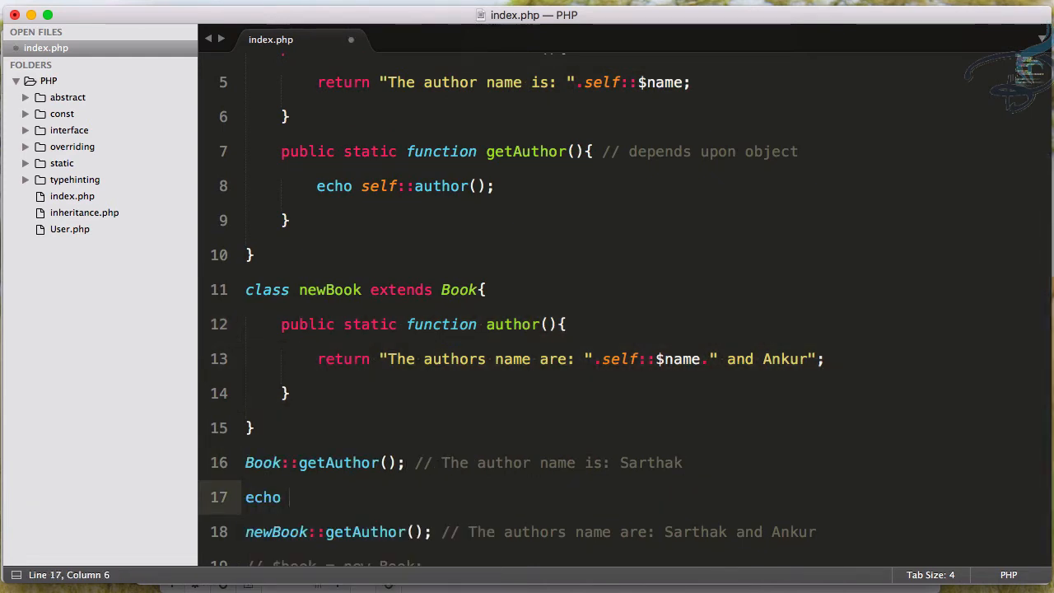
{"action": "type", "text": "\"<br>\";"}
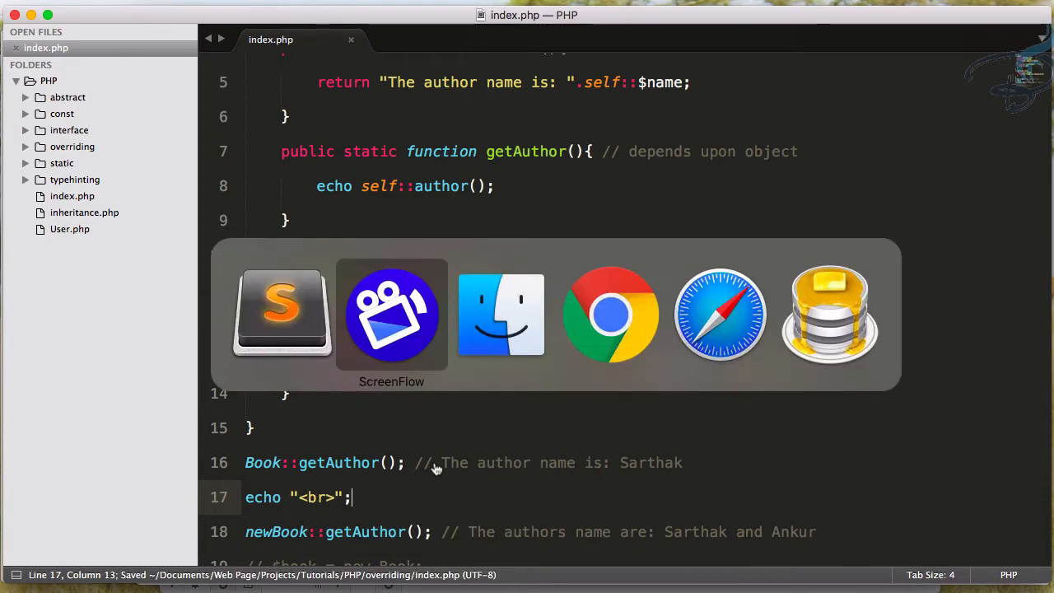
{"action": "left_click", "coordinate": [610, 313]}
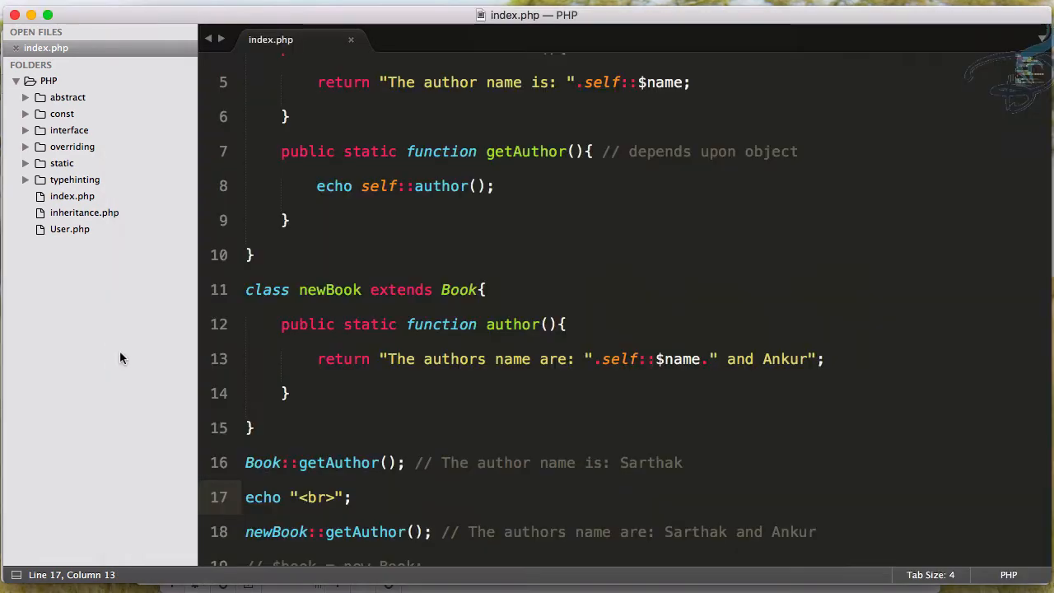
{"action": "scroll", "scroll_direction": "down", "scroll_amount": 3}
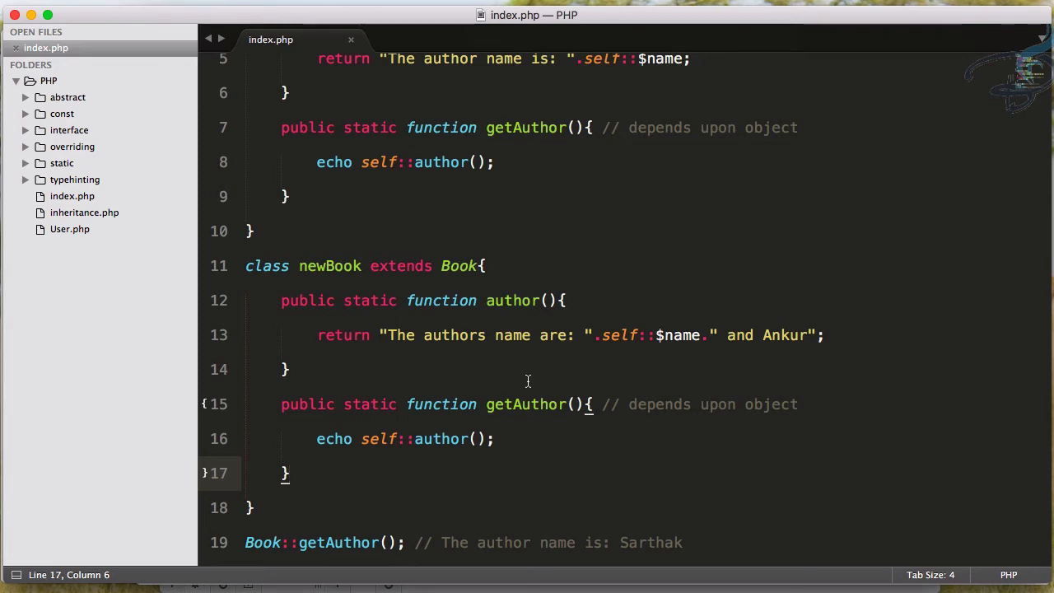
{"action": "scroll", "scroll_direction": "down", "scroll_amount": 3}
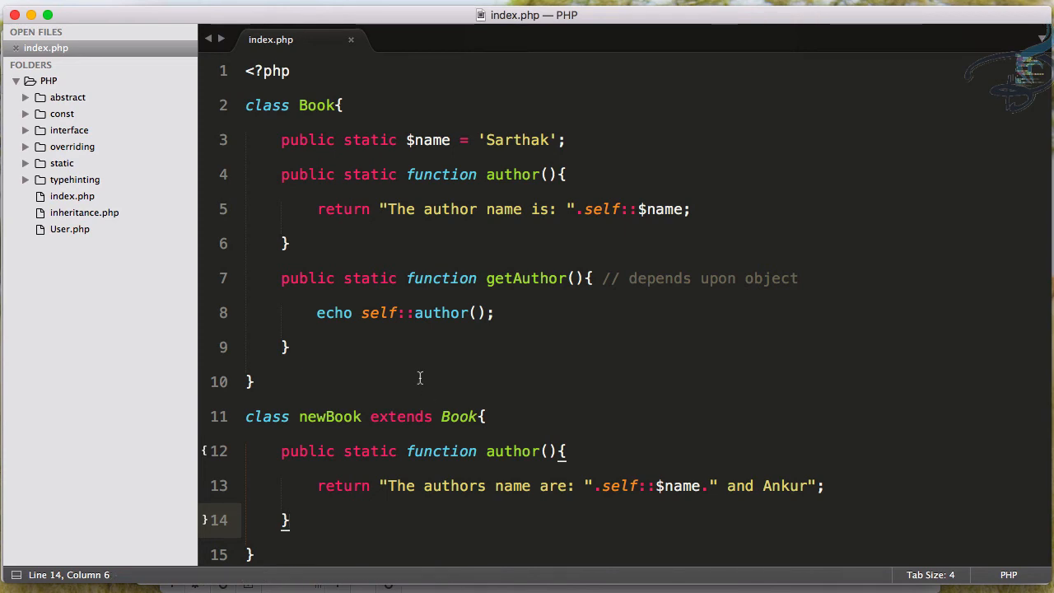
- Replace self with static in Book::getAuthor's author() call, then return from the browser
{"action": "double_click", "coordinate": [378, 312]}
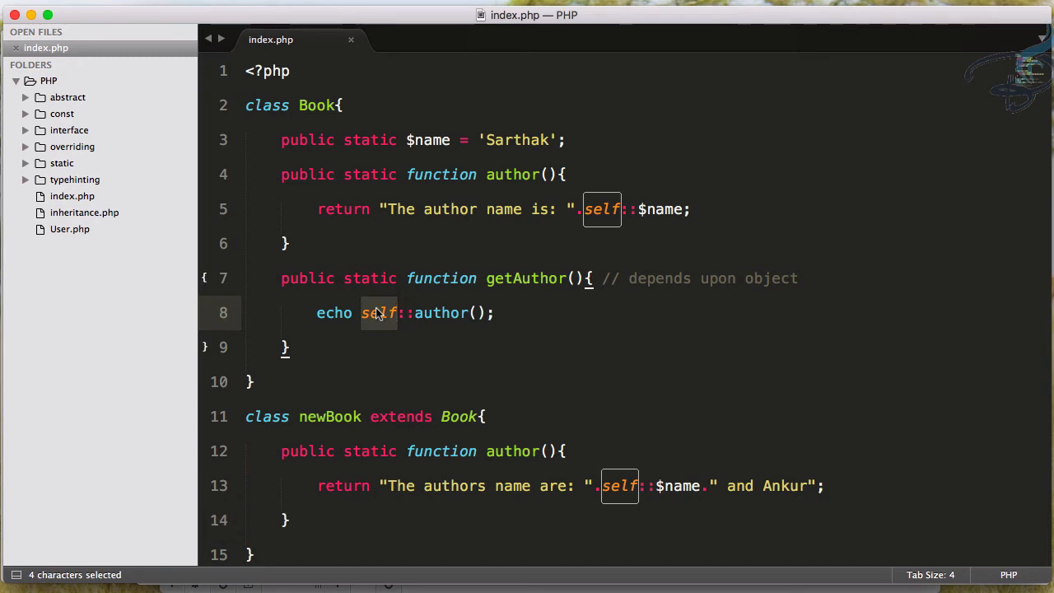
{"action": "type", "text": "static"}
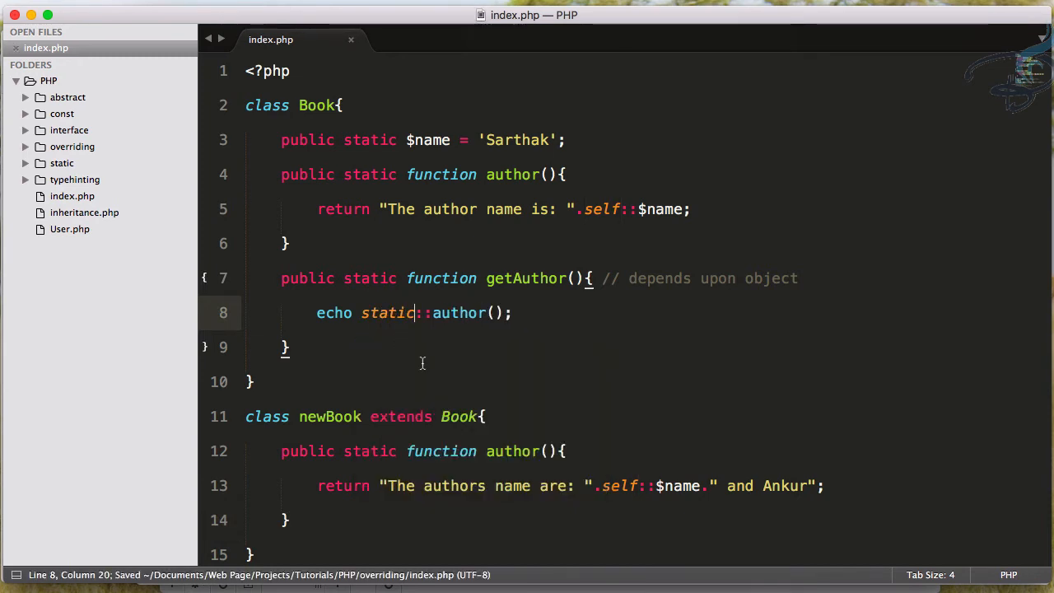
{"action": "key", "text": "cmd+tab"}
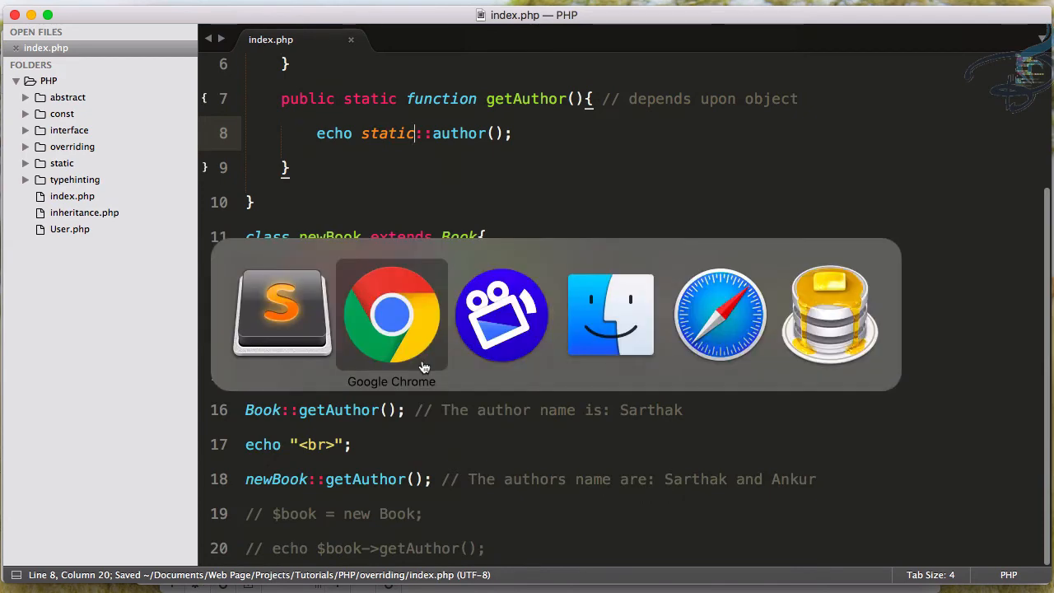
{"action": "left_click", "coordinate": [391, 313]}
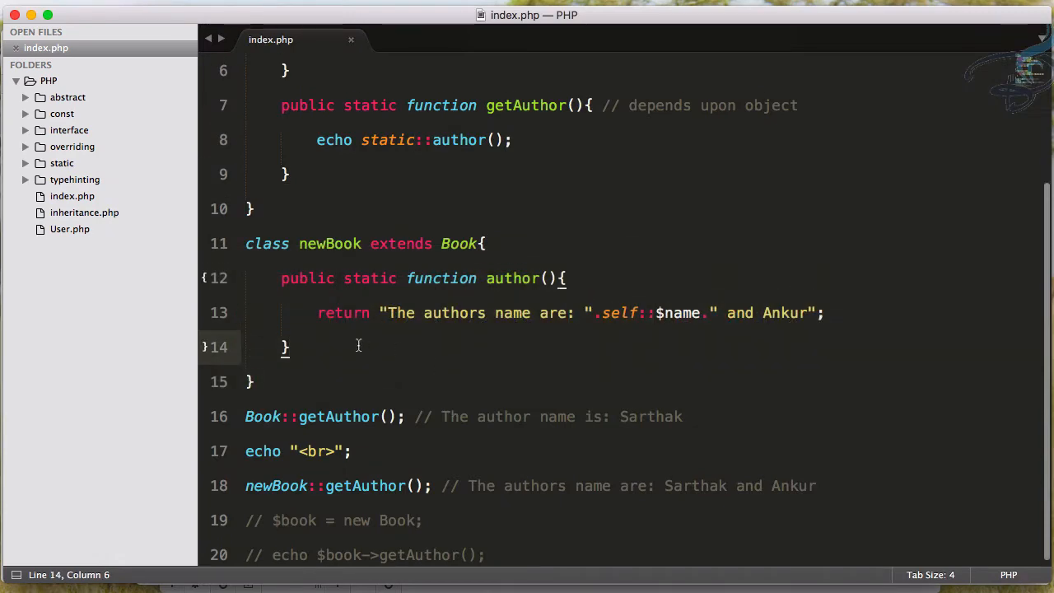
{"action": "scroll", "scroll_direction": "down", "scroll_amount": 3}
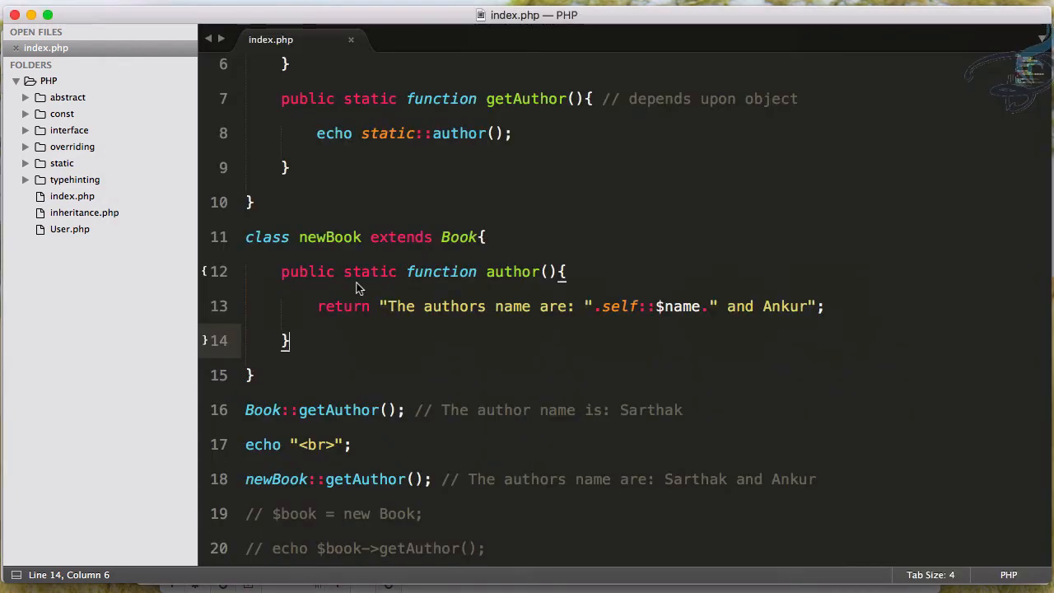
{"action": "double_click", "coordinate": [338, 409]}
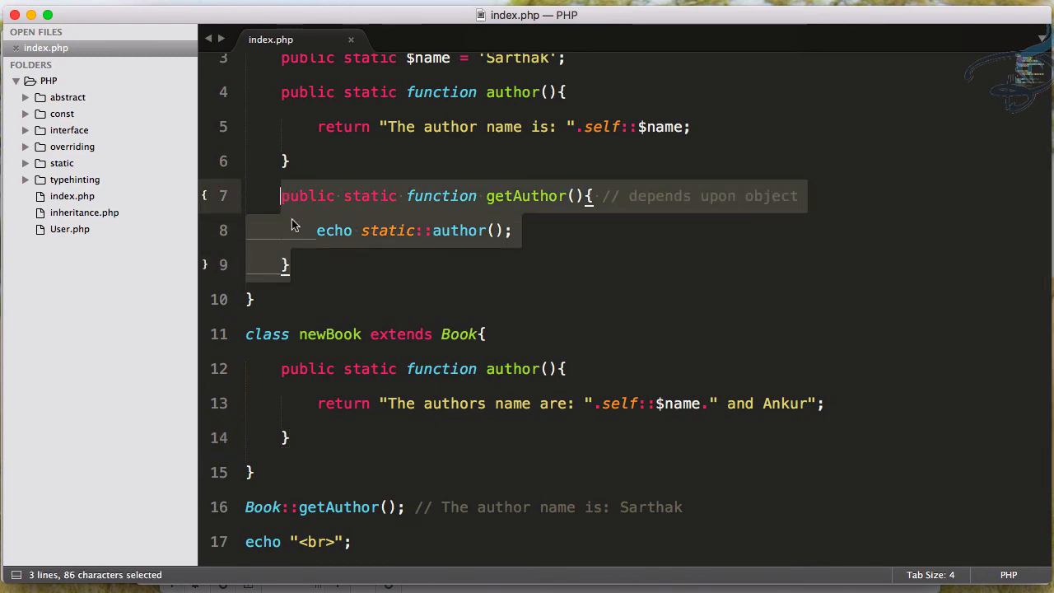
{"action": "left_click", "coordinate": [321, 273]}
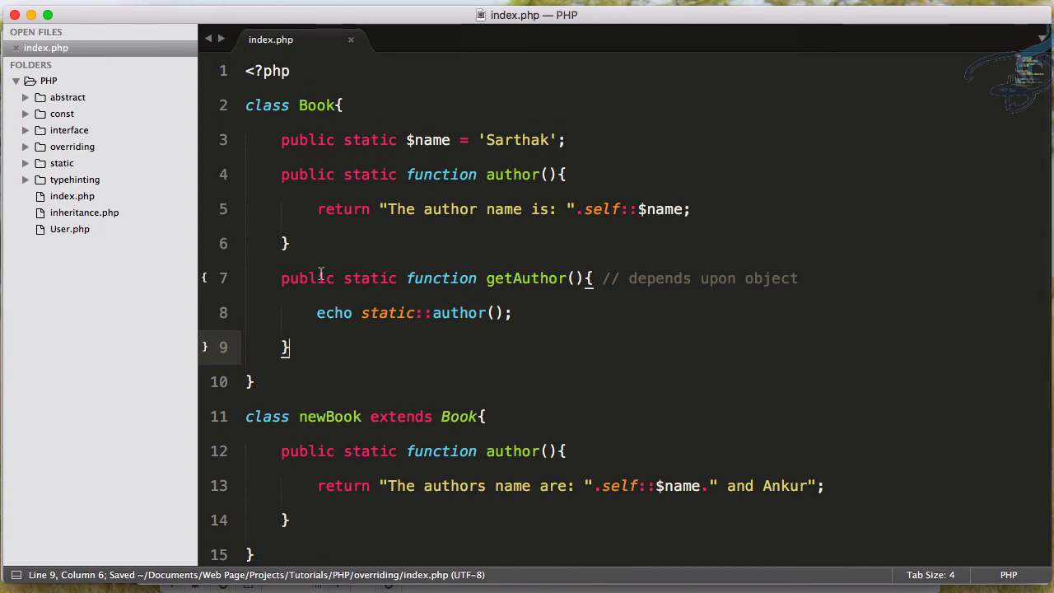
{"action": "scroll", "scroll_direction": "down", "scroll_amount": 3}
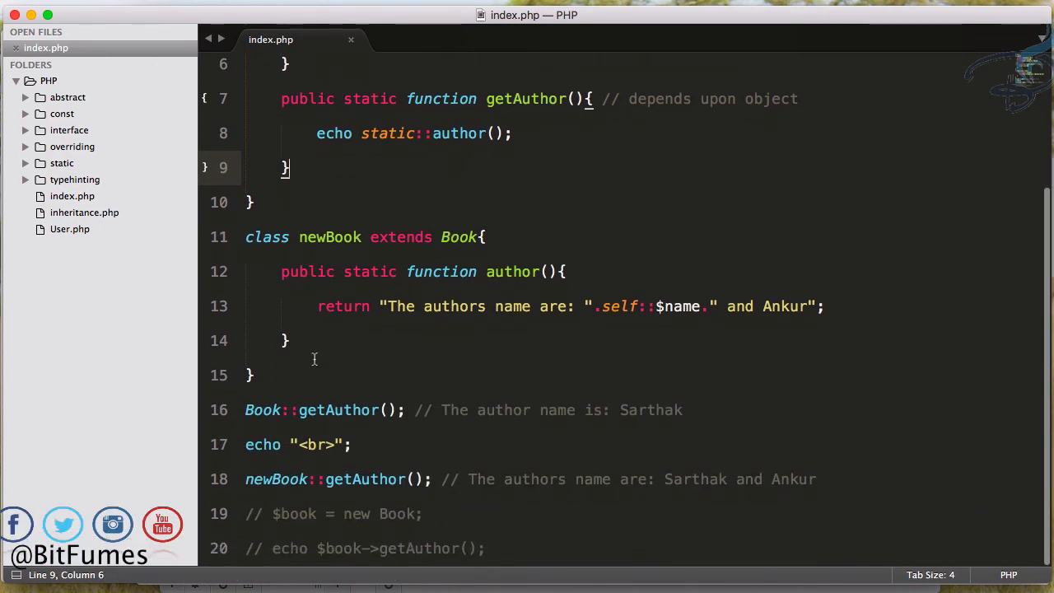
{"action": "left_click_drag", "start_coordinate": [245, 237], "coordinate": [289, 340]}
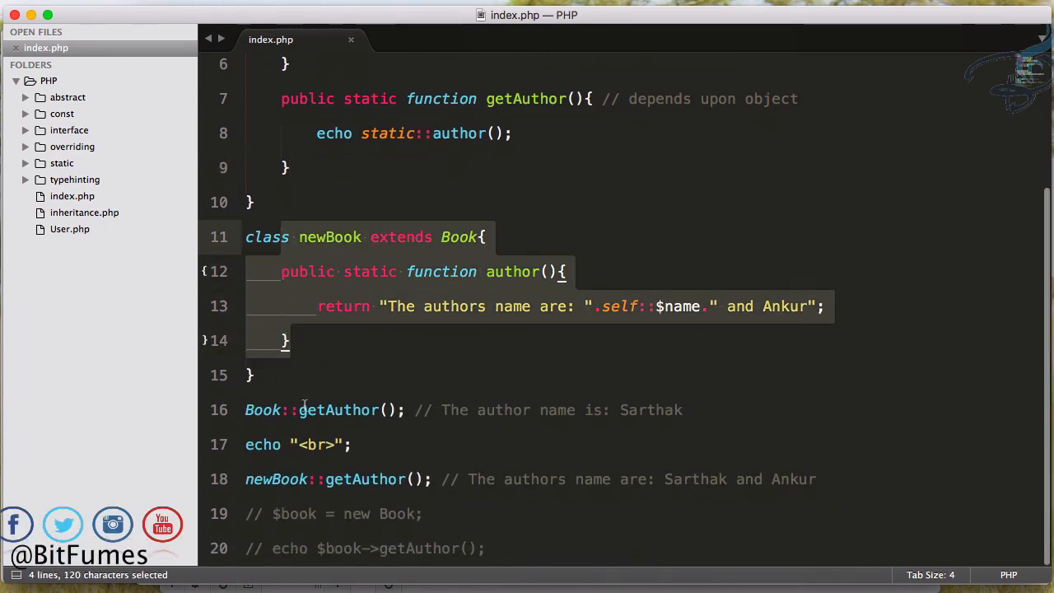
{"action": "left_click", "coordinate": [309, 349]}
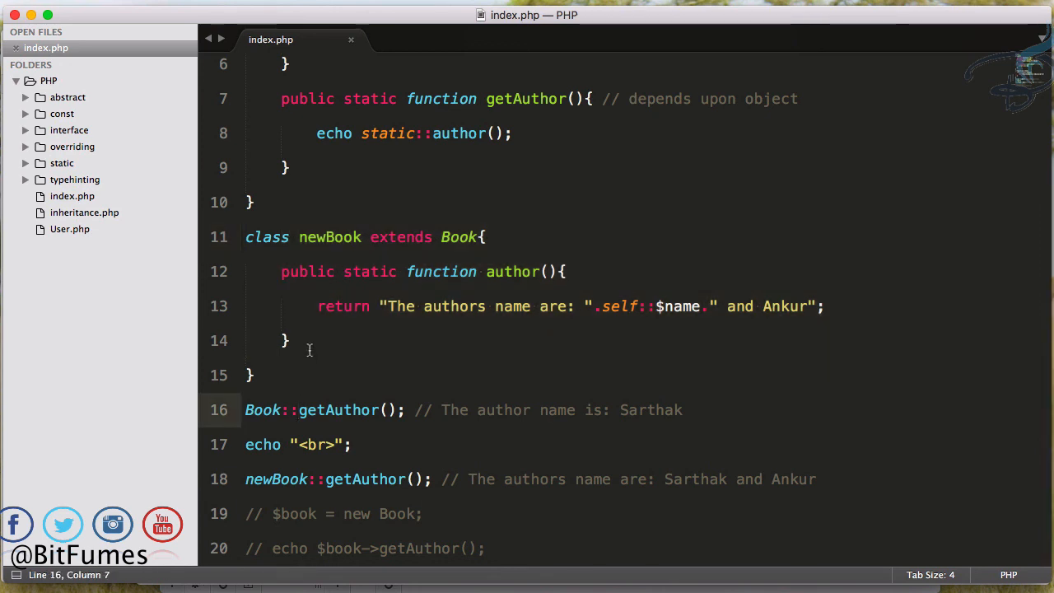